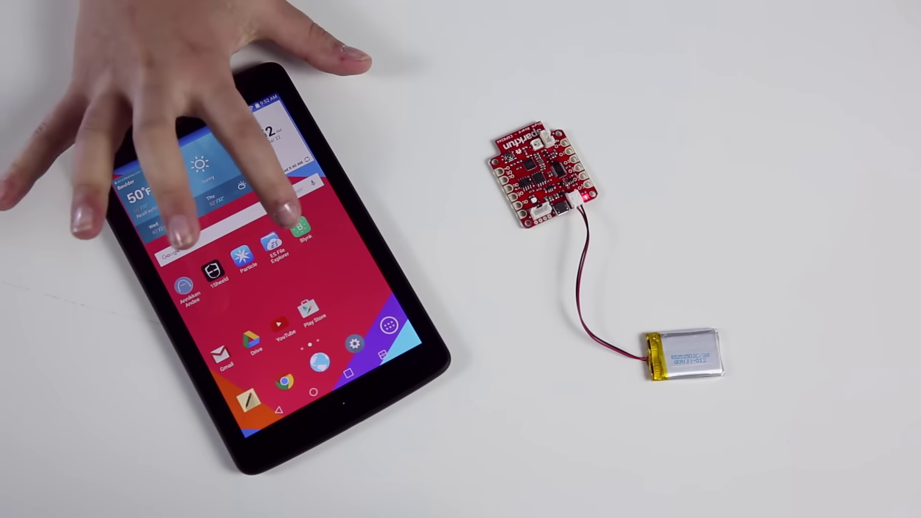
Launch Blynk and start new-device setup from the SparkFun welcome screen.
click(302, 235)
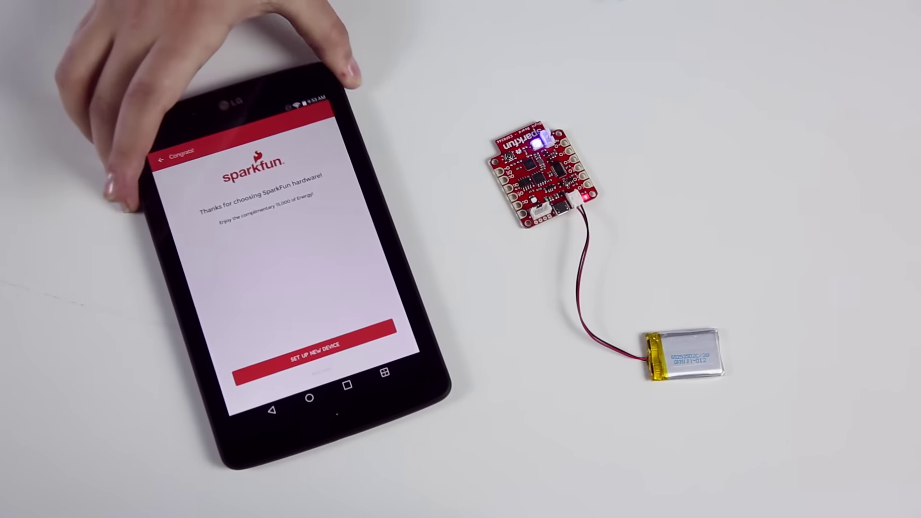
click(315, 355)
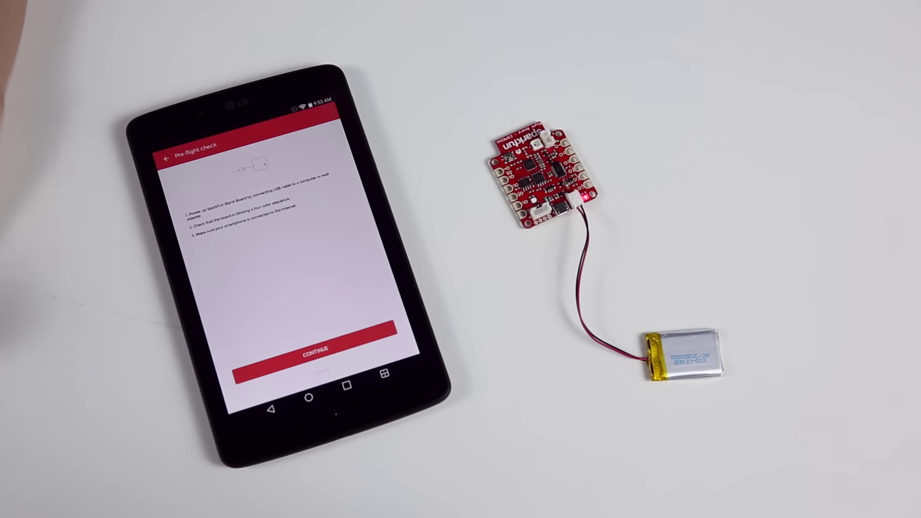